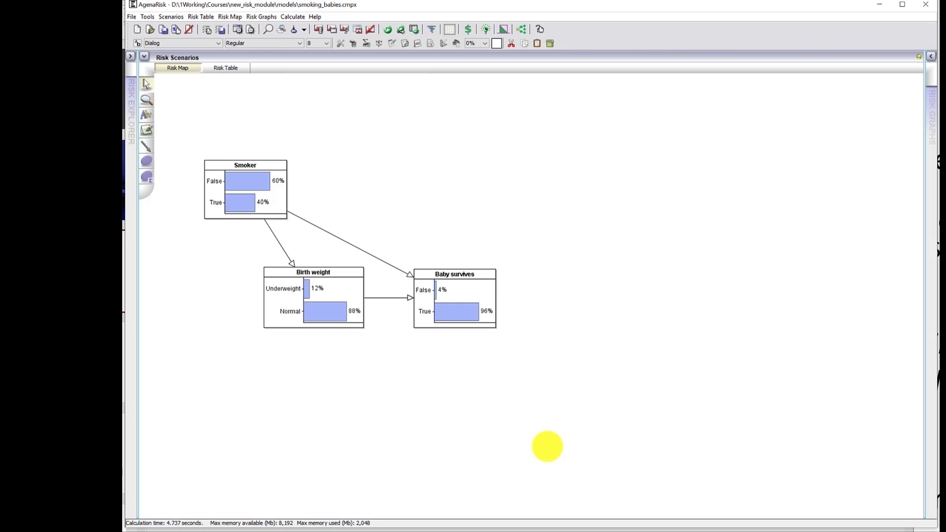
mouse_move(353, 216)
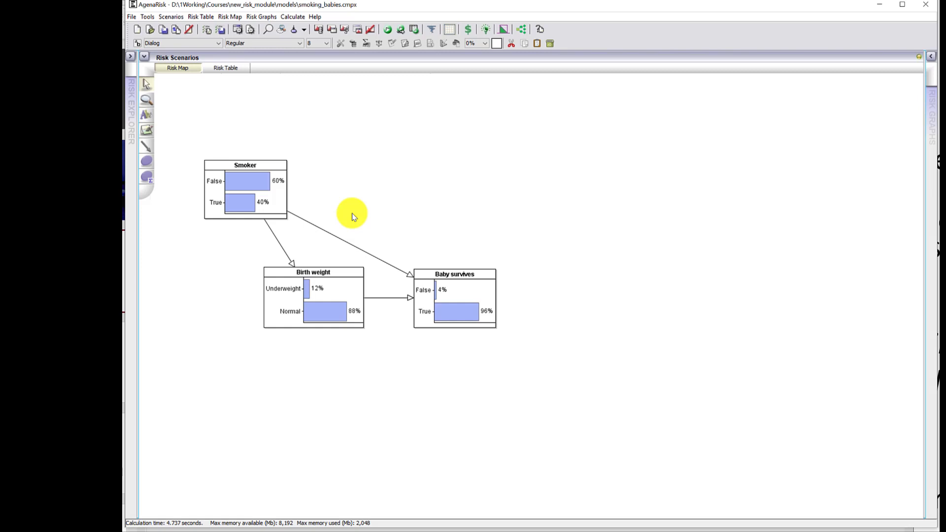
mouse_move(278, 358)
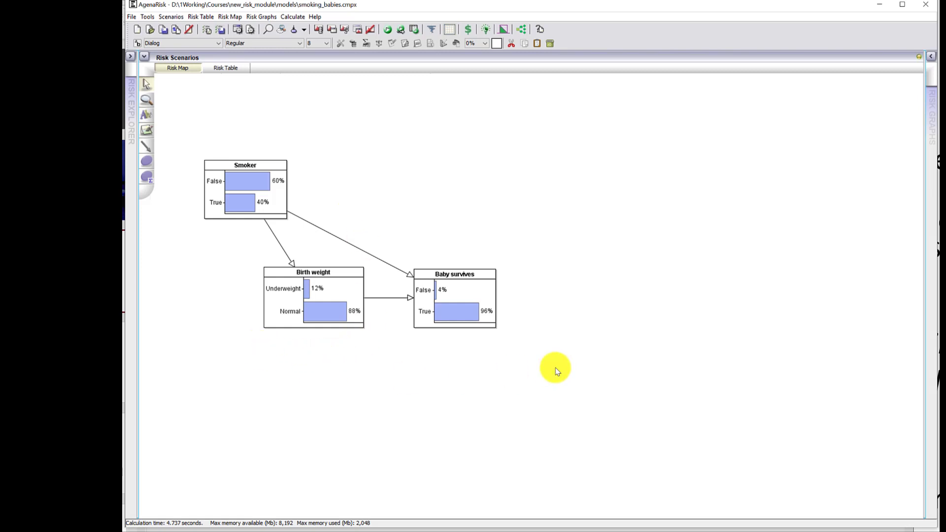
mouse_move(566, 349)
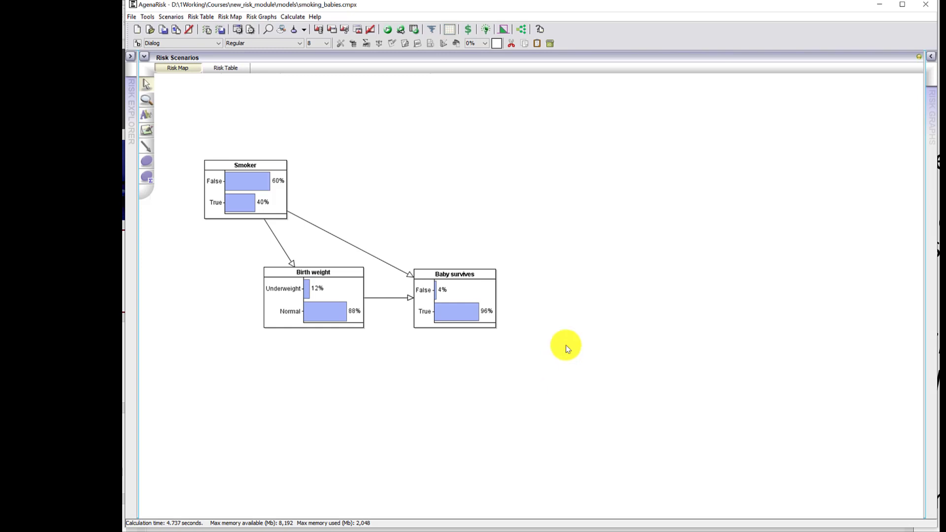
mouse_move(540, 337)
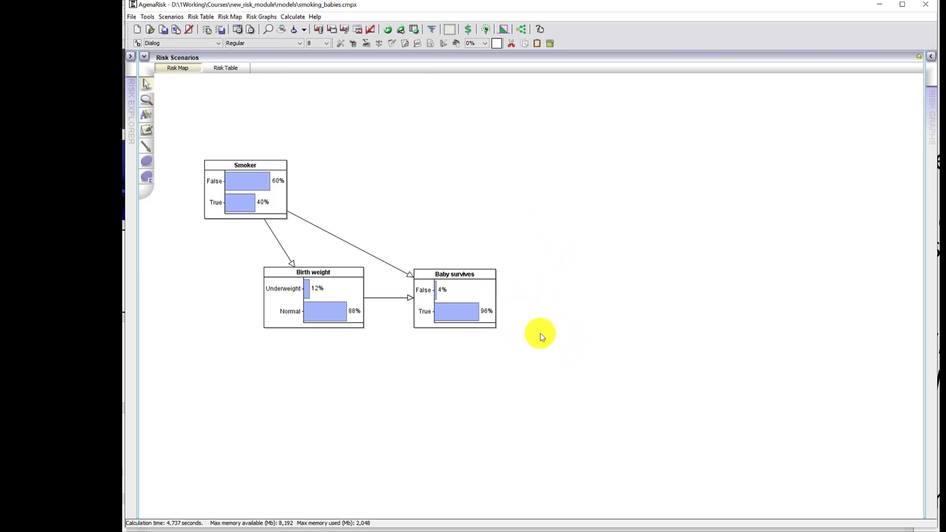
mouse_move(397, 187)
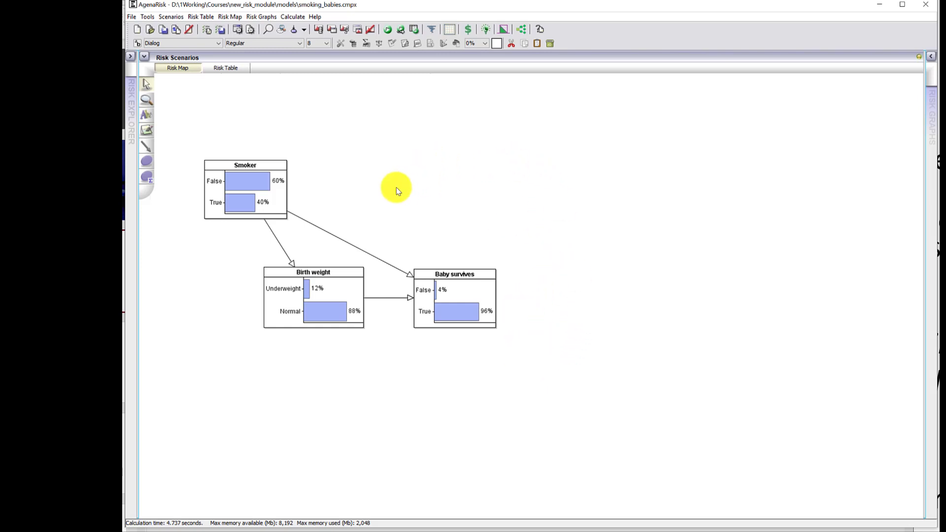
mouse_move(360, 381)
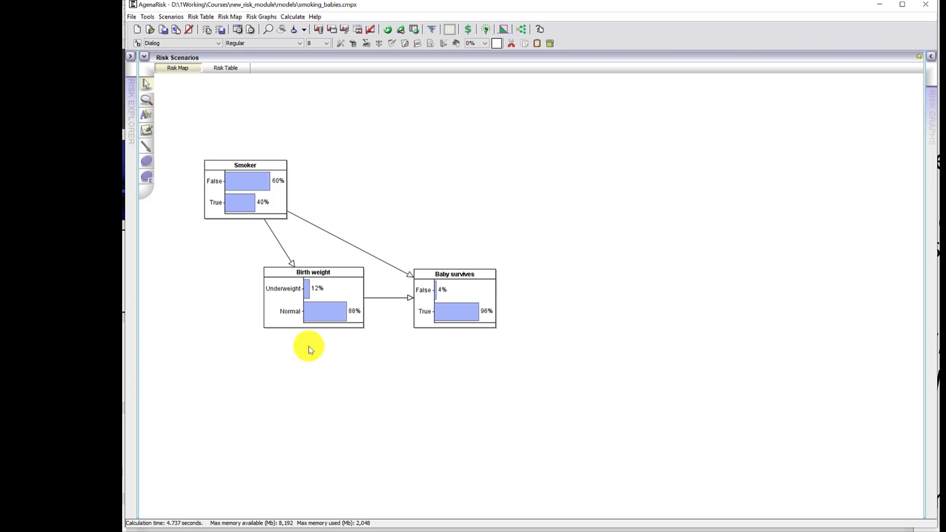
mouse_move(429, 164)
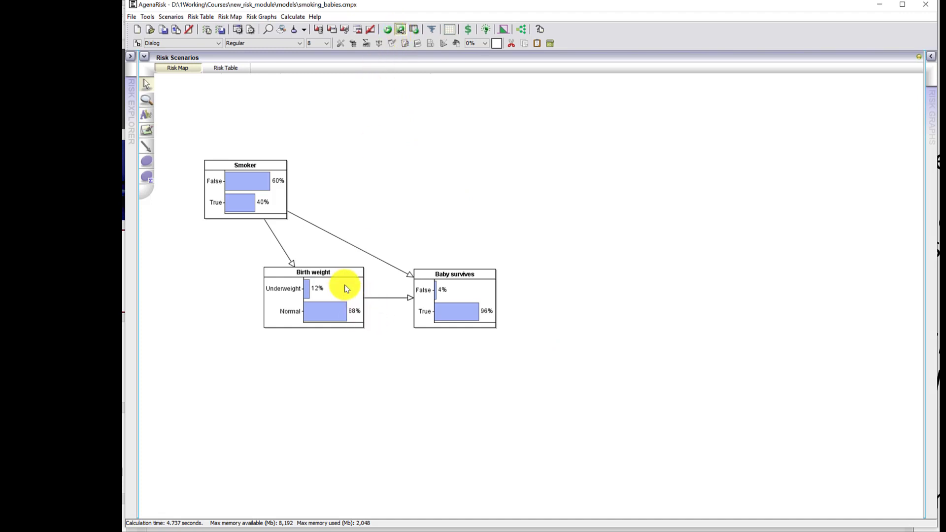
- Observe Birth weight as Underweight in Scenario 1, raising Smoker True to 68%
right_click(346, 288)
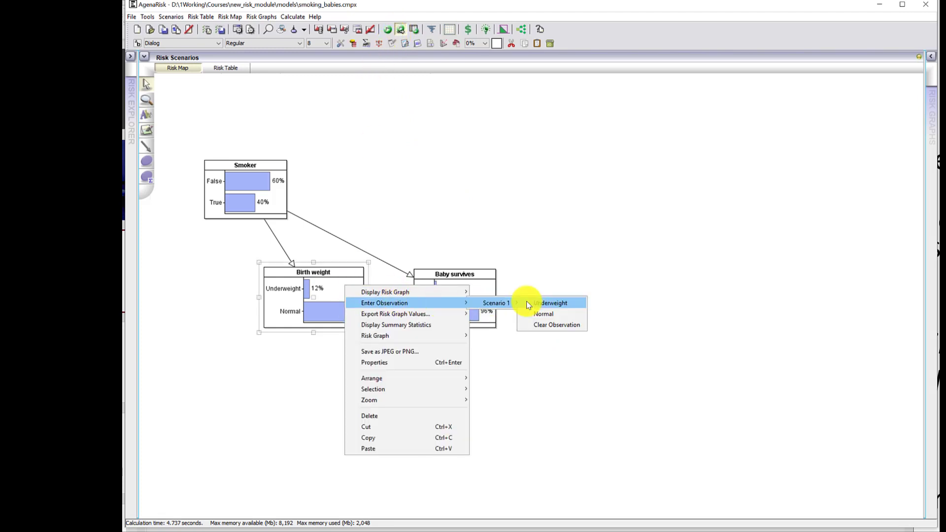
click(551, 303)
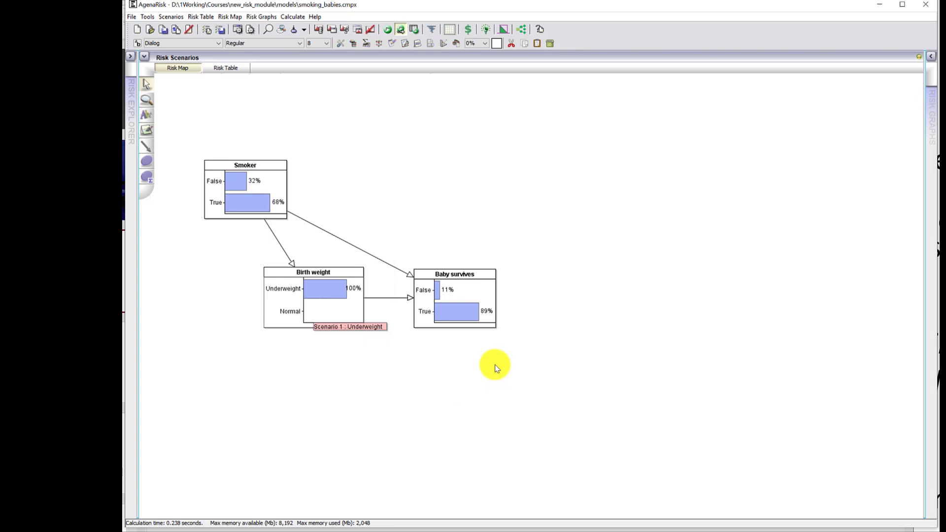
mouse_move(543, 326)
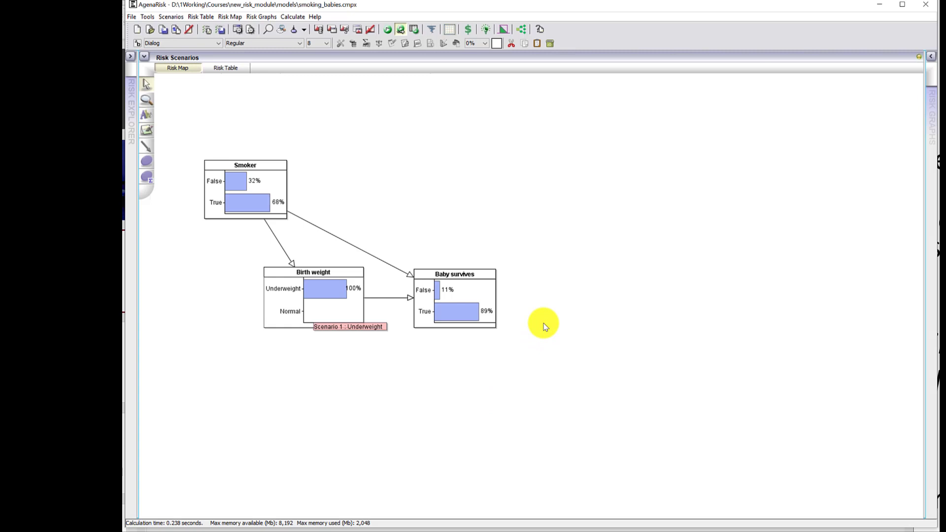
mouse_move(510, 347)
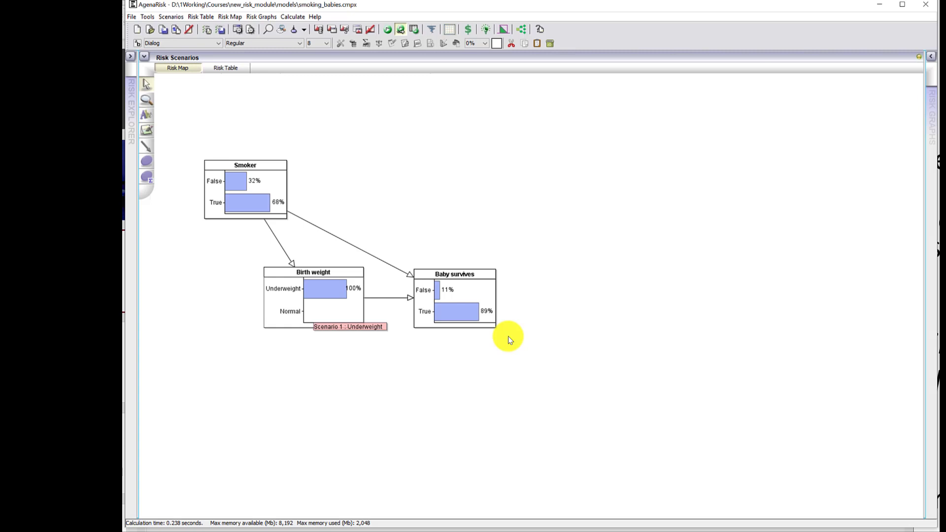
mouse_move(292, 175)
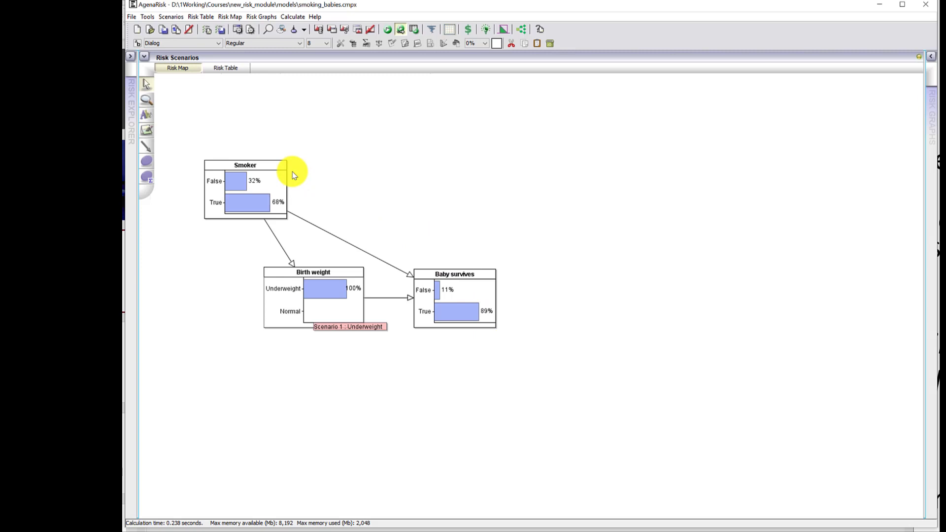
mouse_move(341, 176)
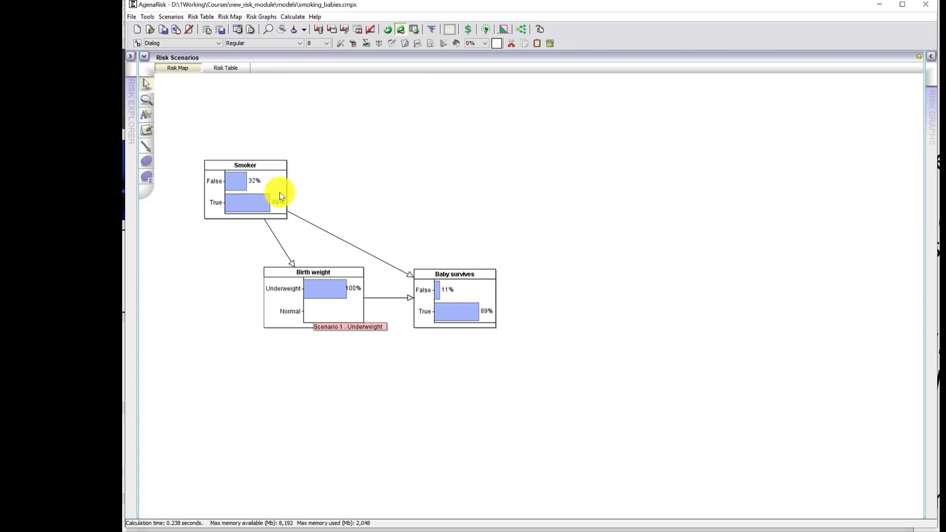
- Observe Smoker as False, then change it to True, giving Baby survives 90% True
right_click(281, 193)
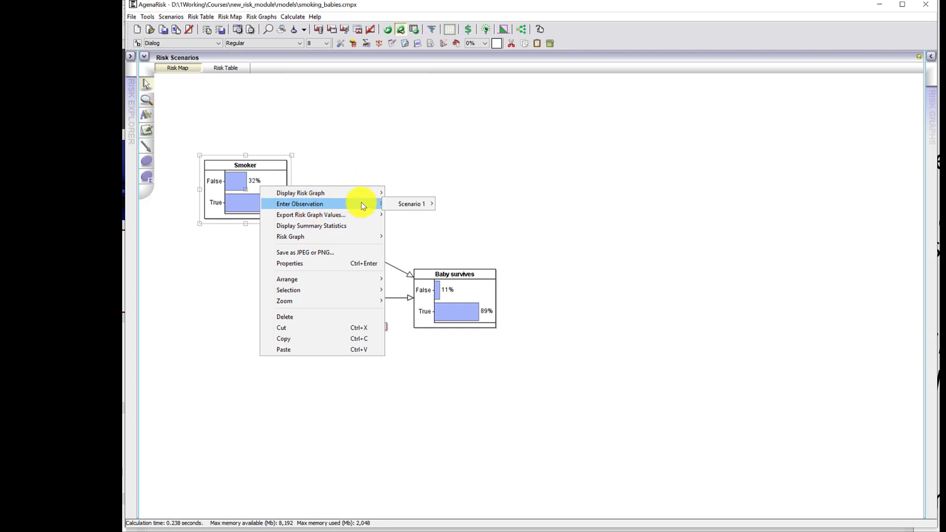
click(412, 203)
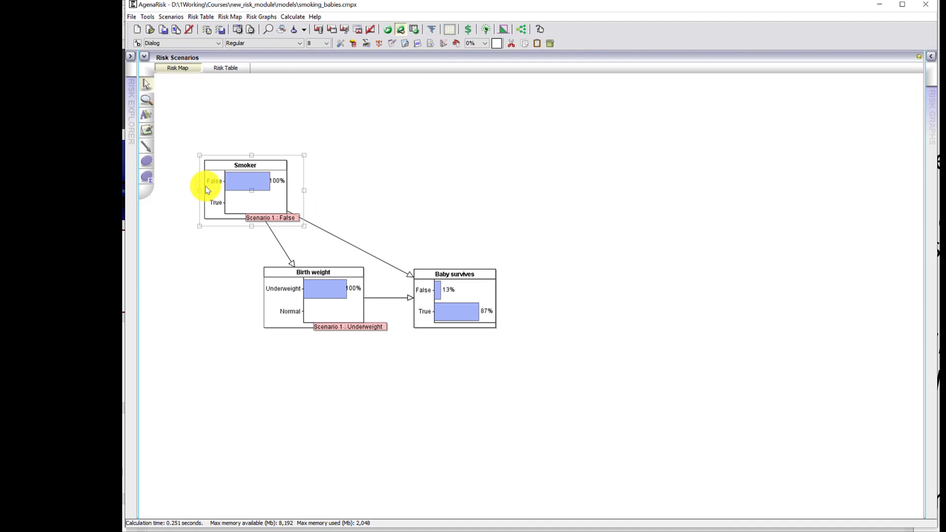
right_click(245, 190)
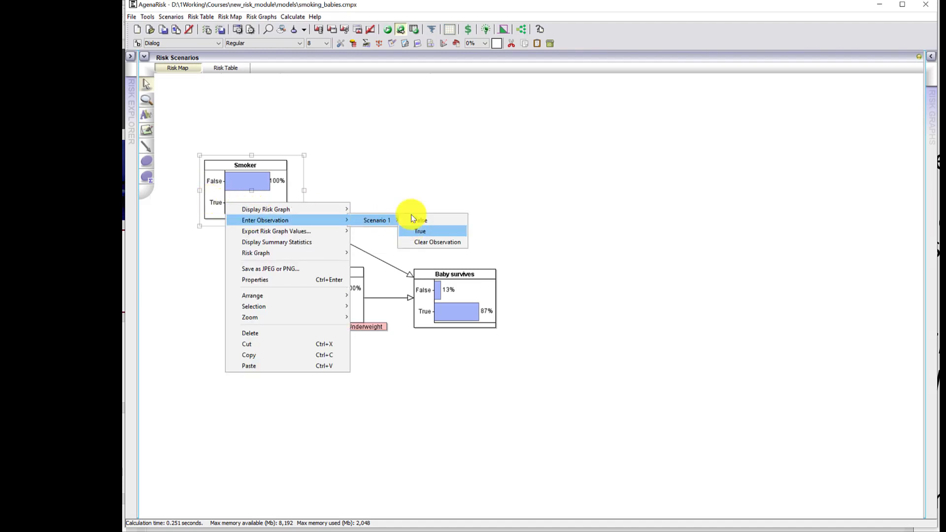
click(420, 230)
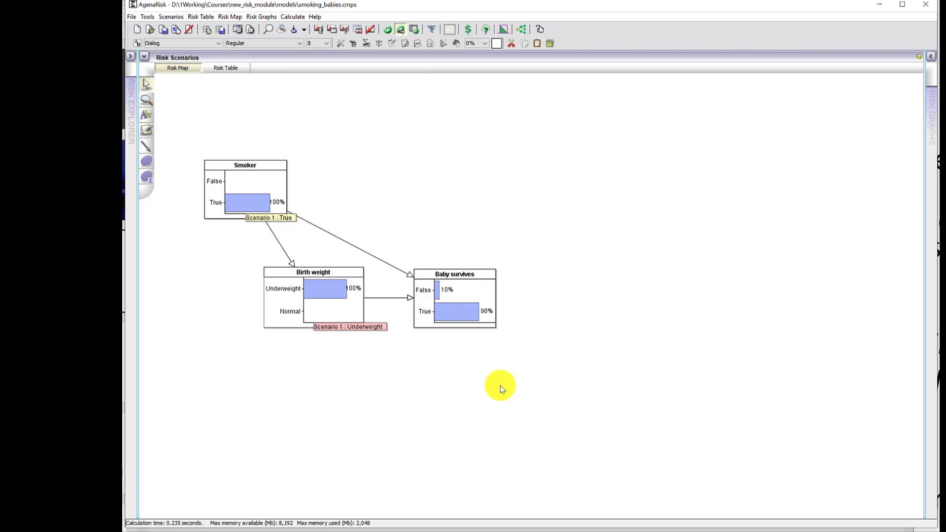
mouse_move(525, 460)
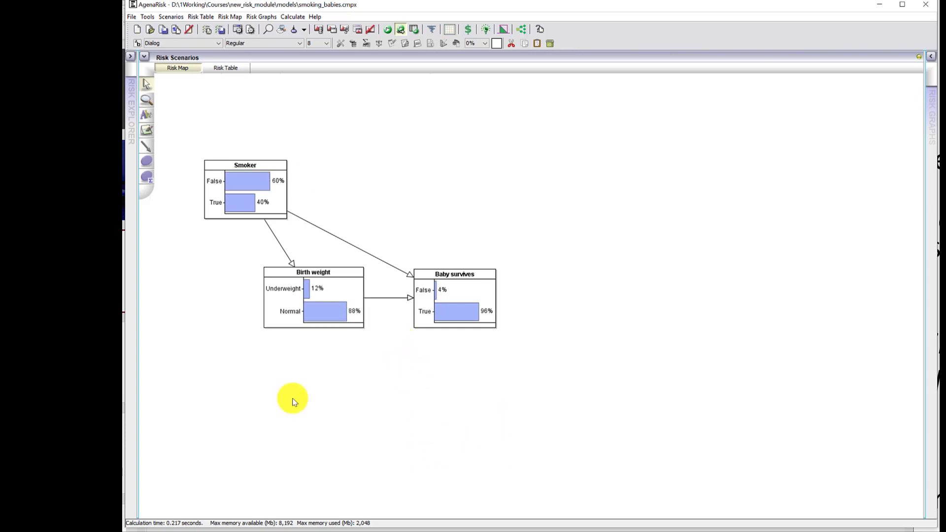
mouse_move(314, 332)
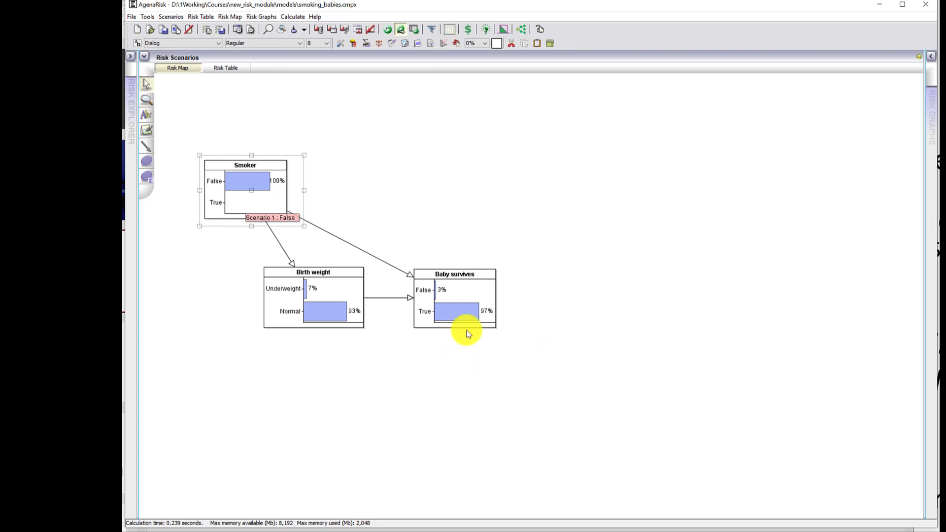
mouse_move(295, 308)
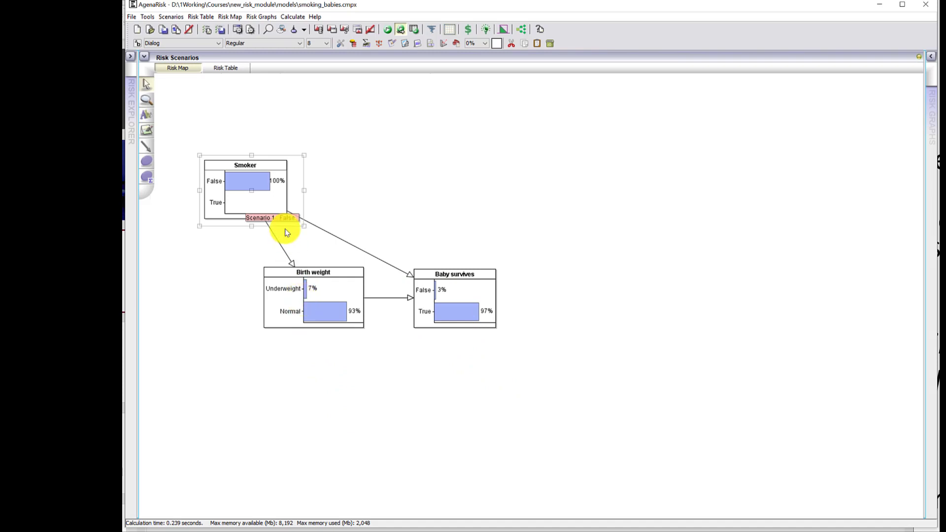
- Observe only Smoker as True, so Birth weight reads 20% Underweight and Baby survives 94% True
right_click(284, 233)
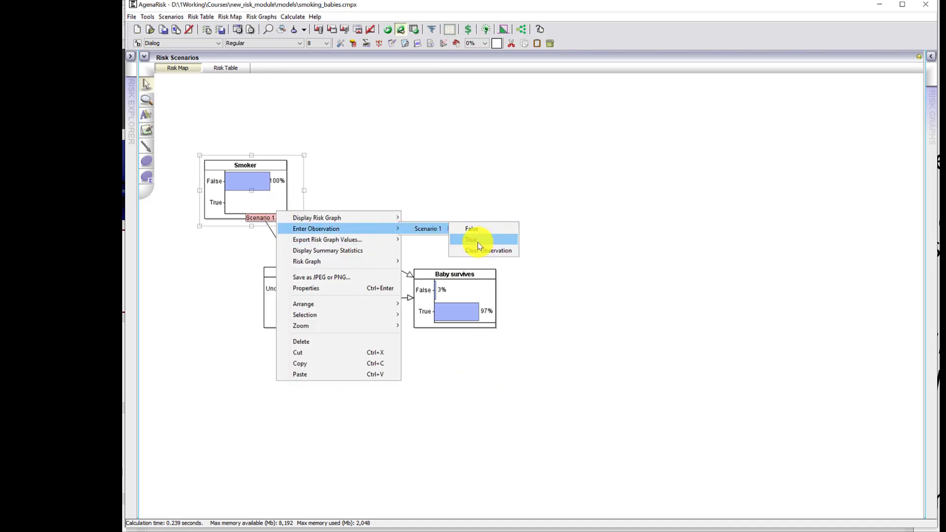
click(472, 239)
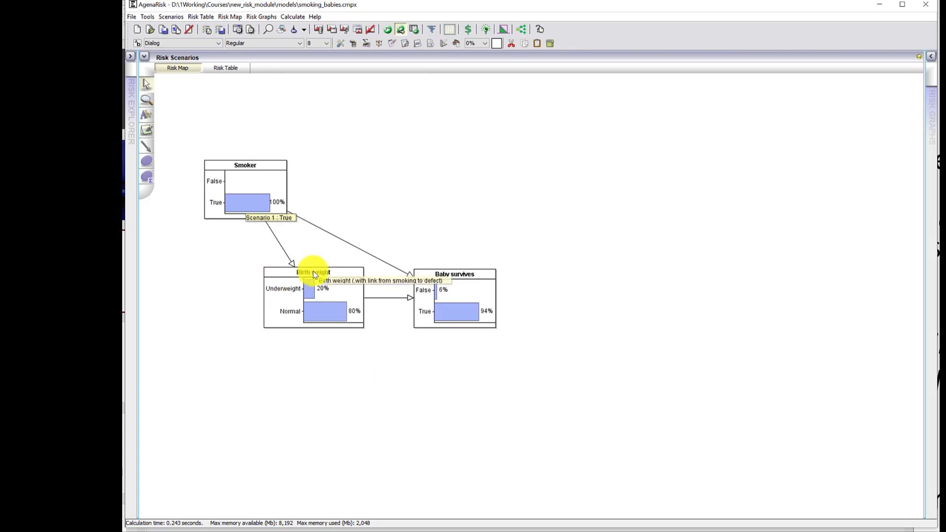
mouse_move(394, 358)
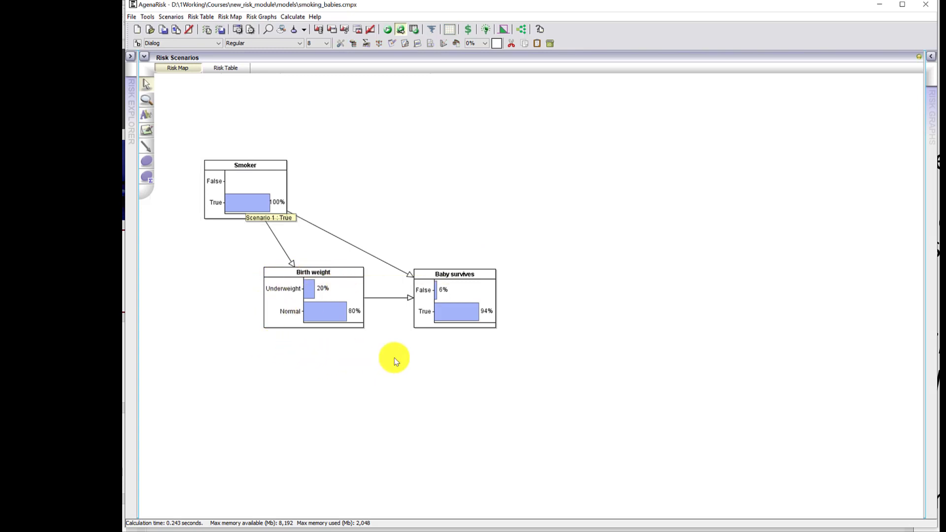
mouse_move(517, 318)
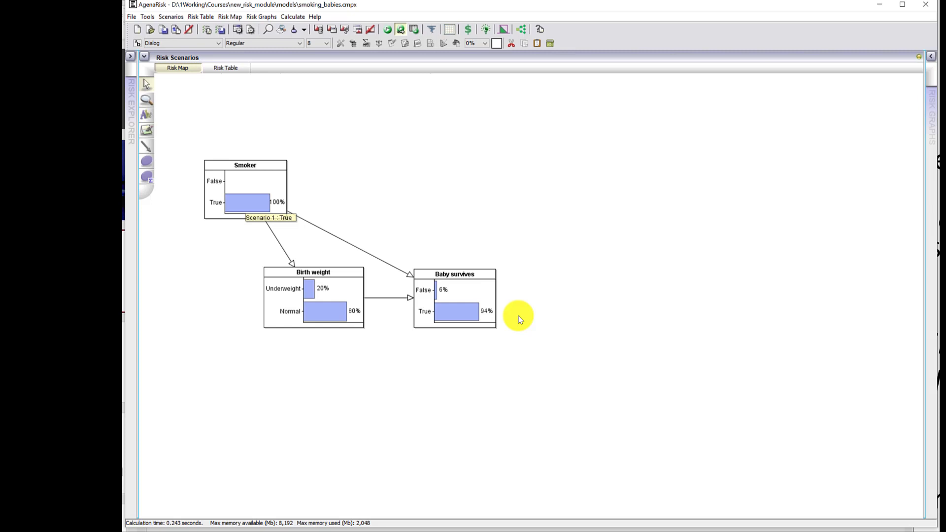
mouse_move(352, 327)
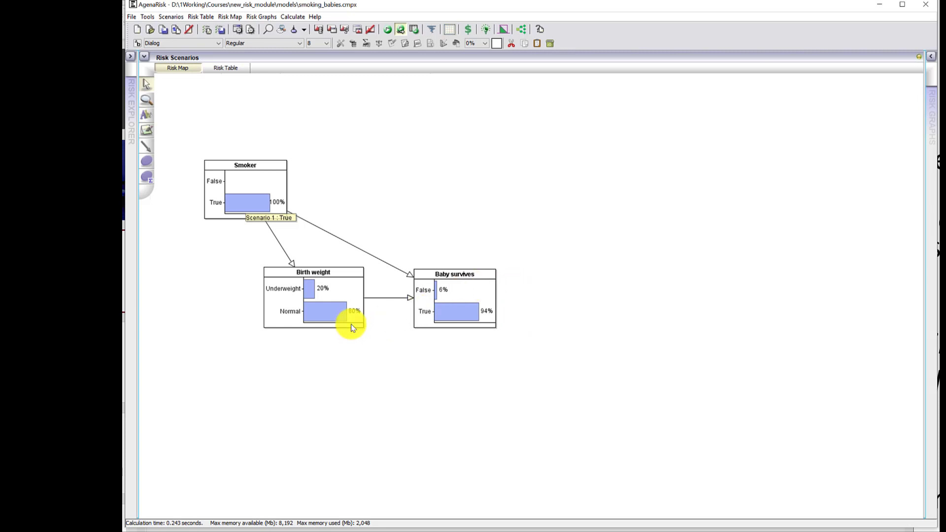
mouse_move(367, 356)
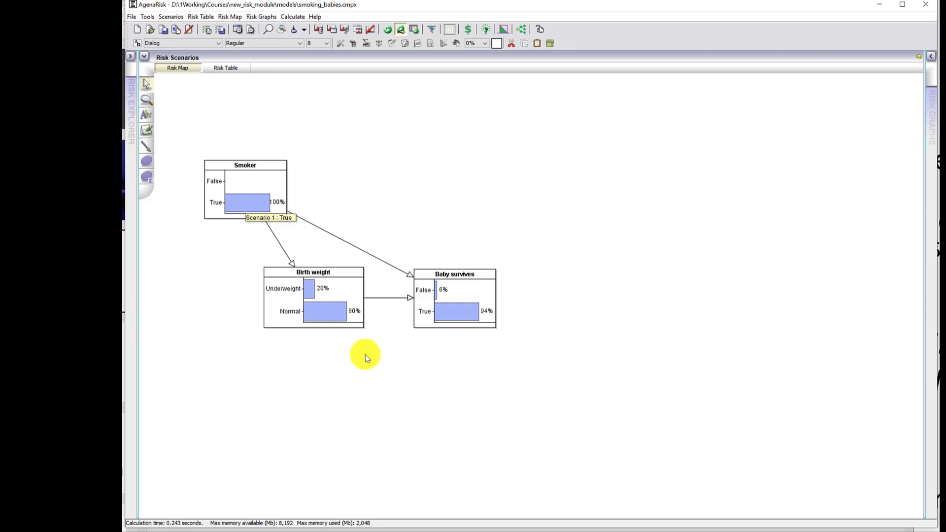
mouse_move(249, 324)
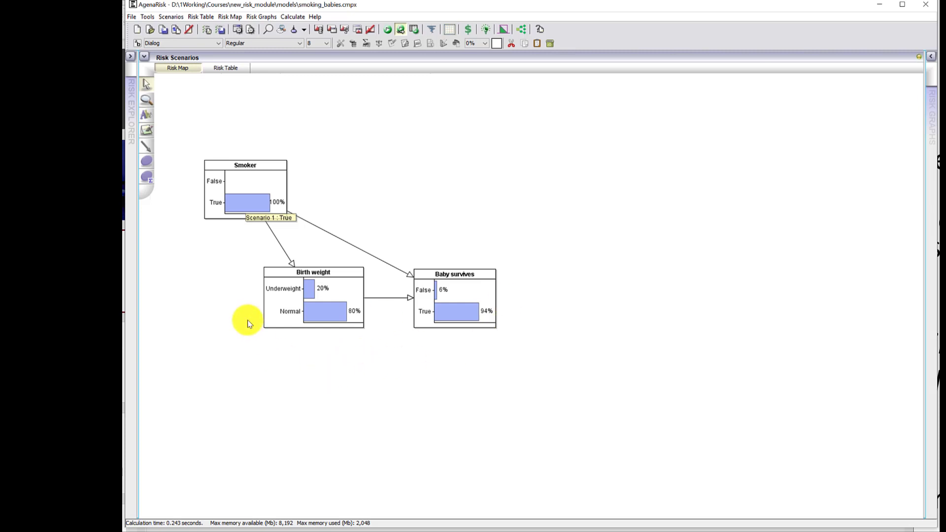
mouse_move(249, 265)
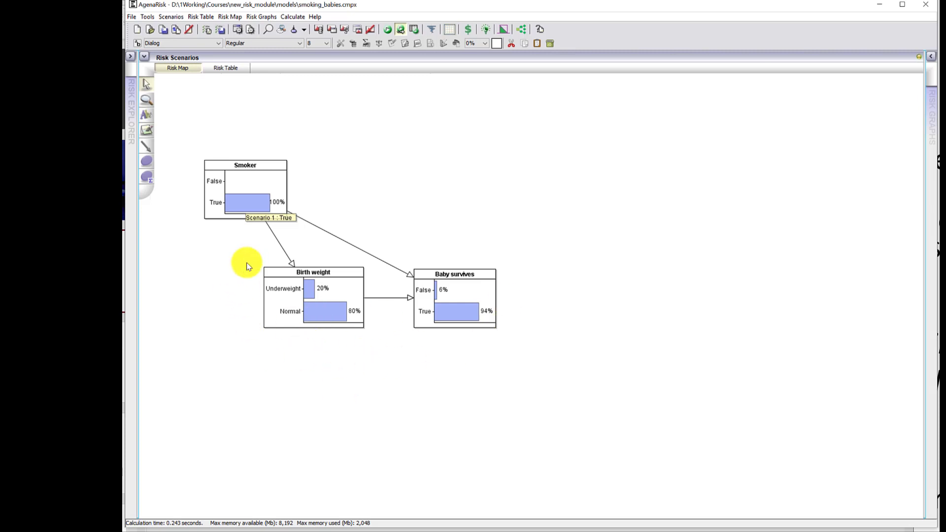
mouse_move(366, 208)
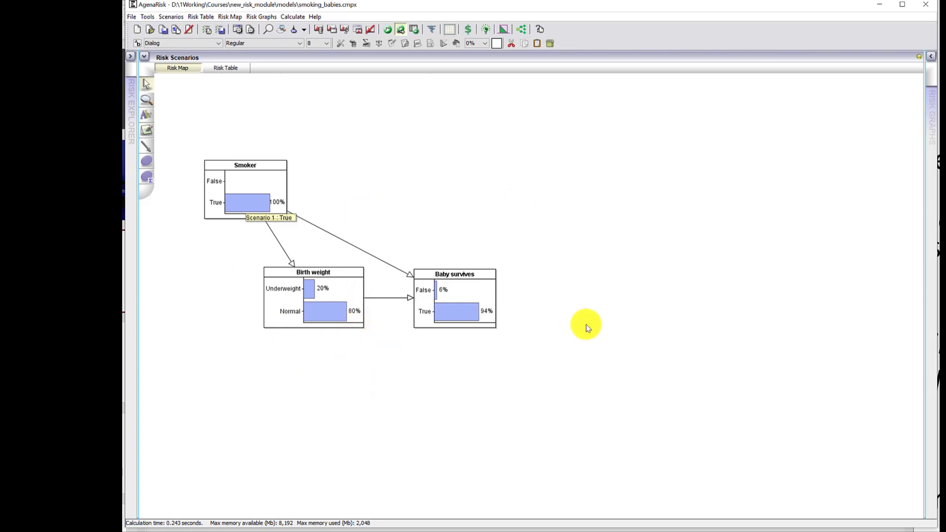
mouse_move(597, 321)
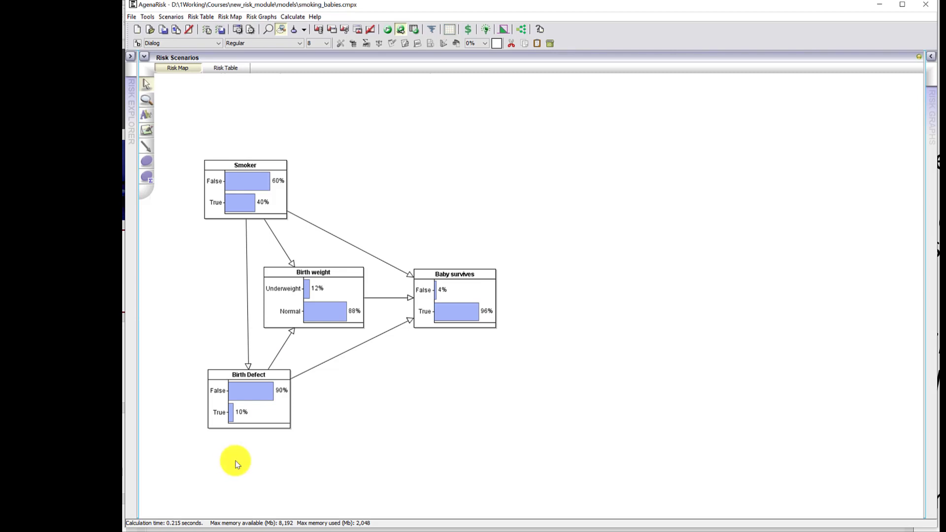
mouse_move(282, 470)
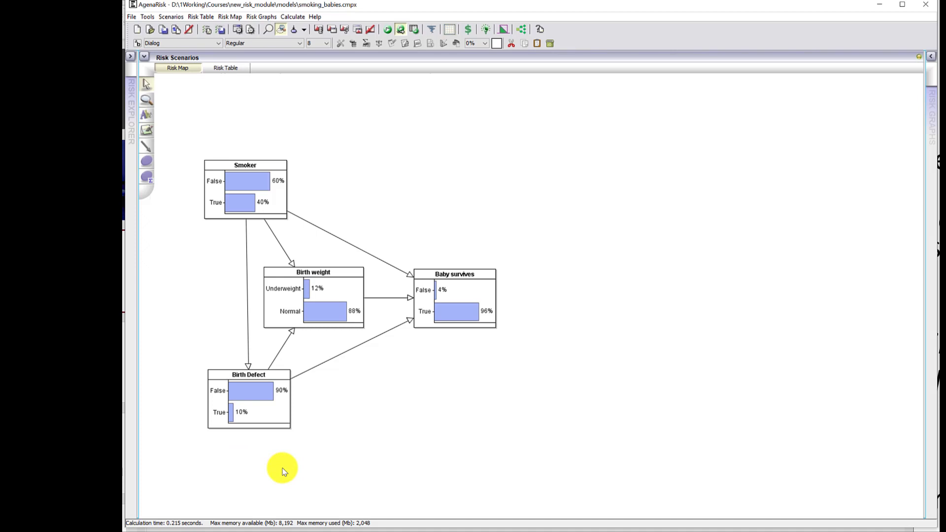
mouse_move(467, 351)
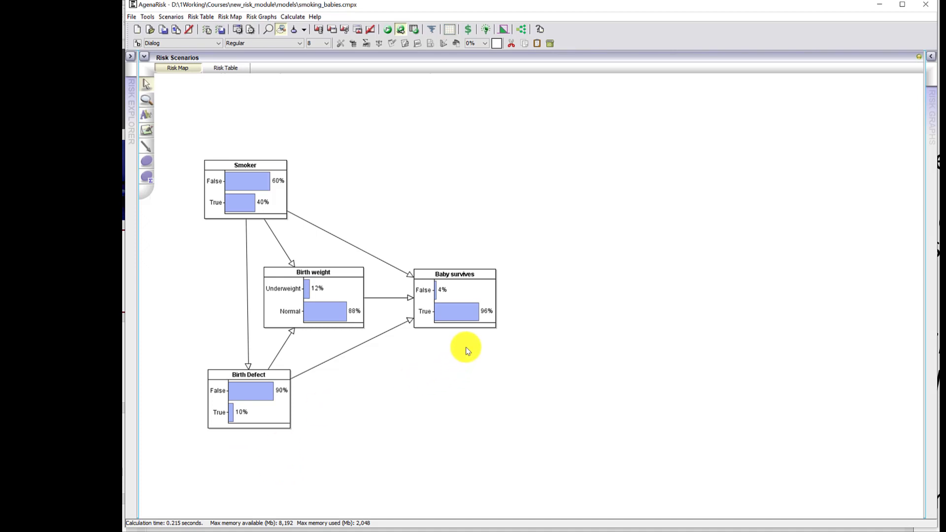
mouse_move(410, 179)
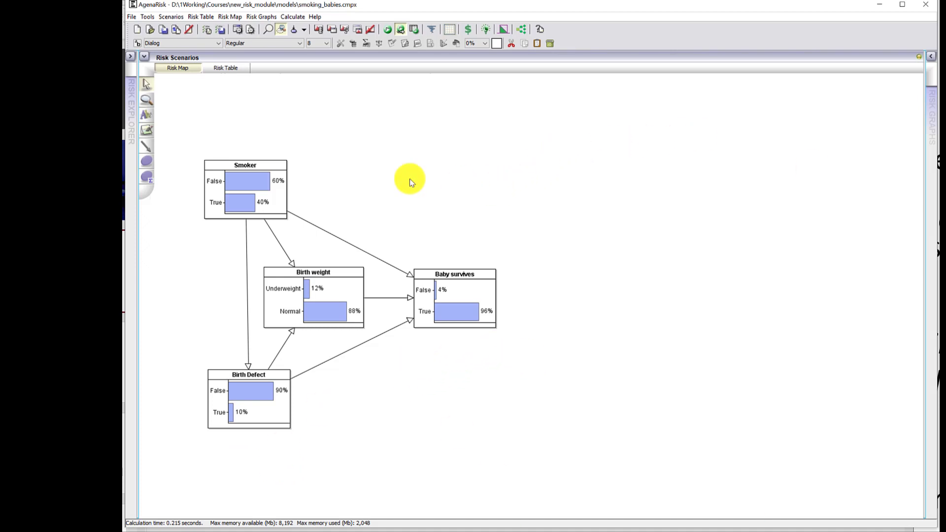
mouse_move(421, 455)
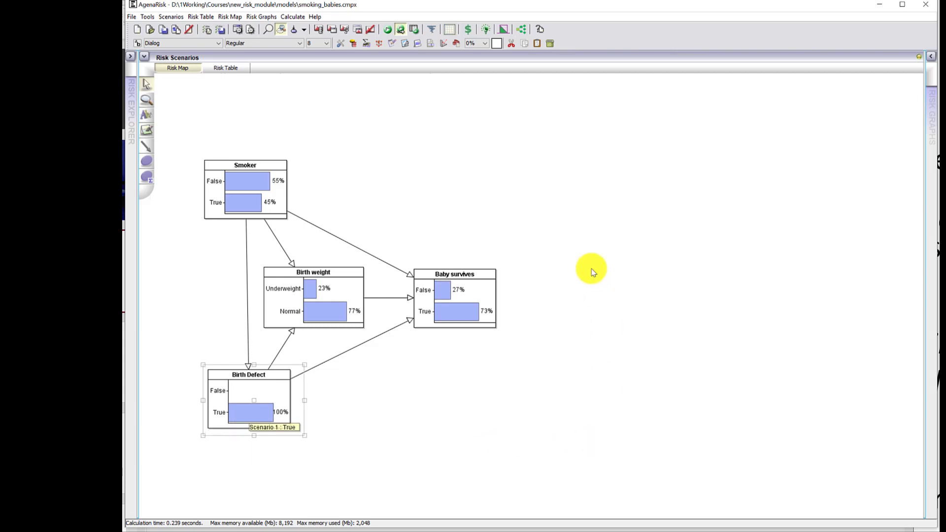
mouse_move(540, 351)
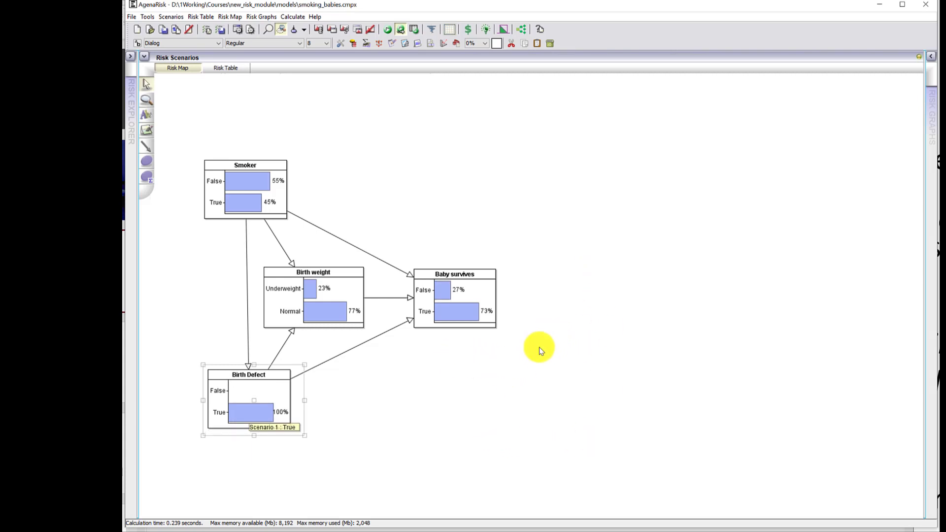
mouse_move(332, 343)
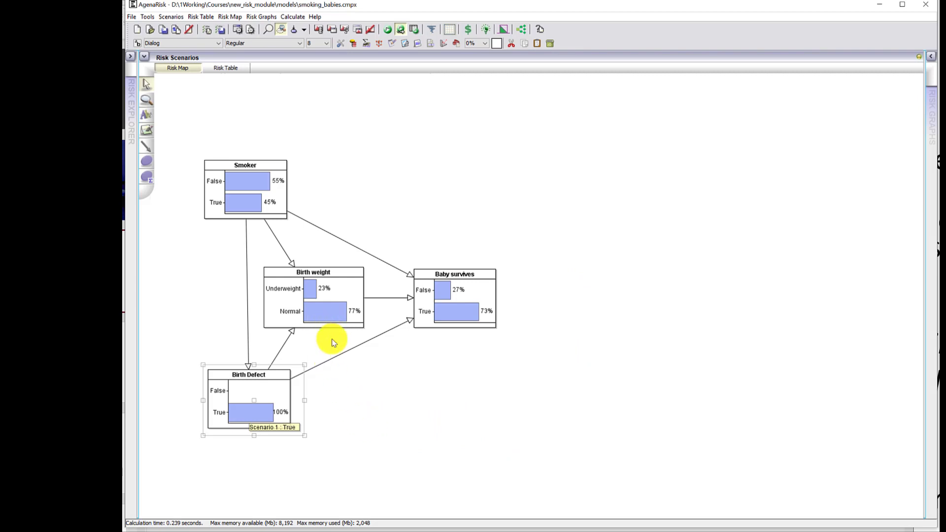
mouse_move(300, 432)
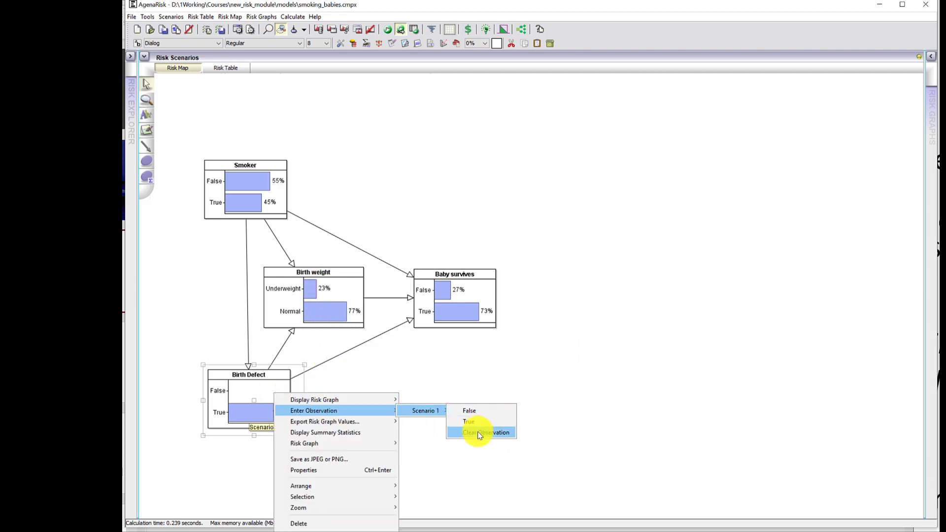
- Clear the True observation from the Birth Defect node, returning Baby survives to 96% True
click(485, 433)
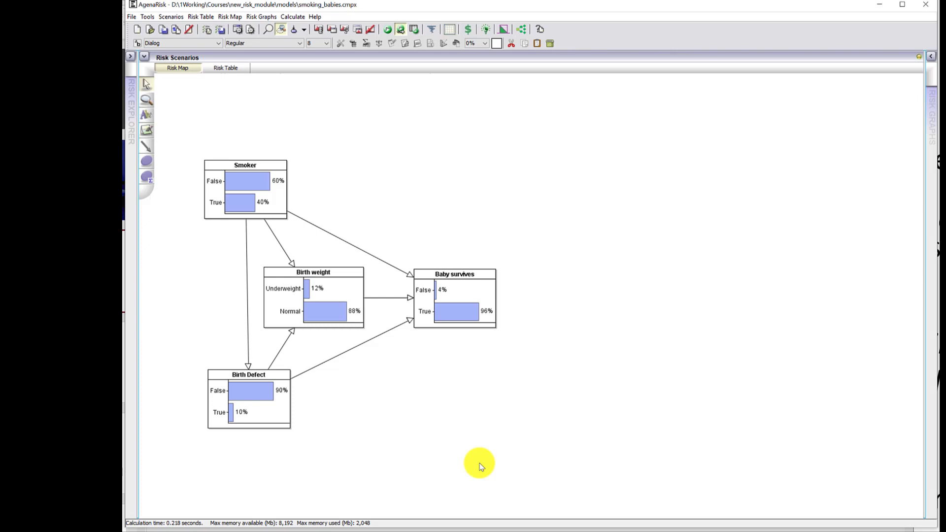
mouse_move(361, 436)
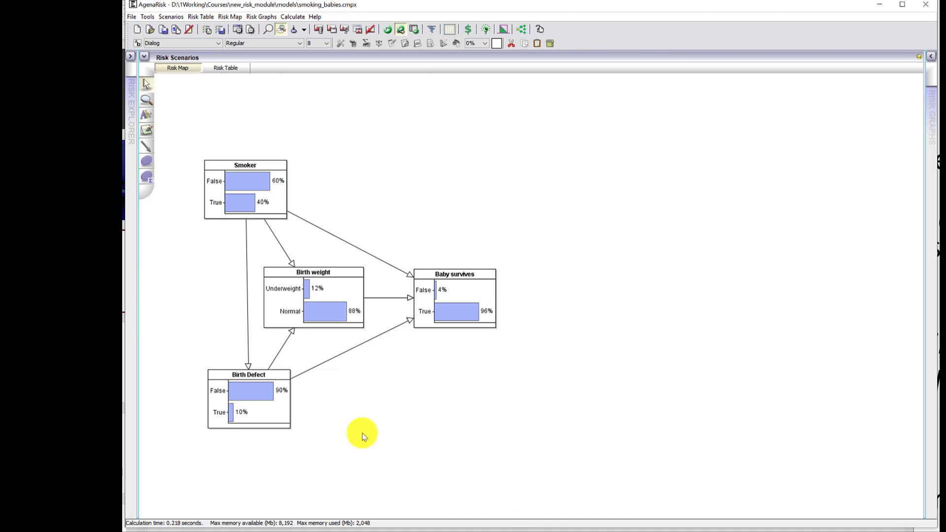
mouse_move(566, 214)
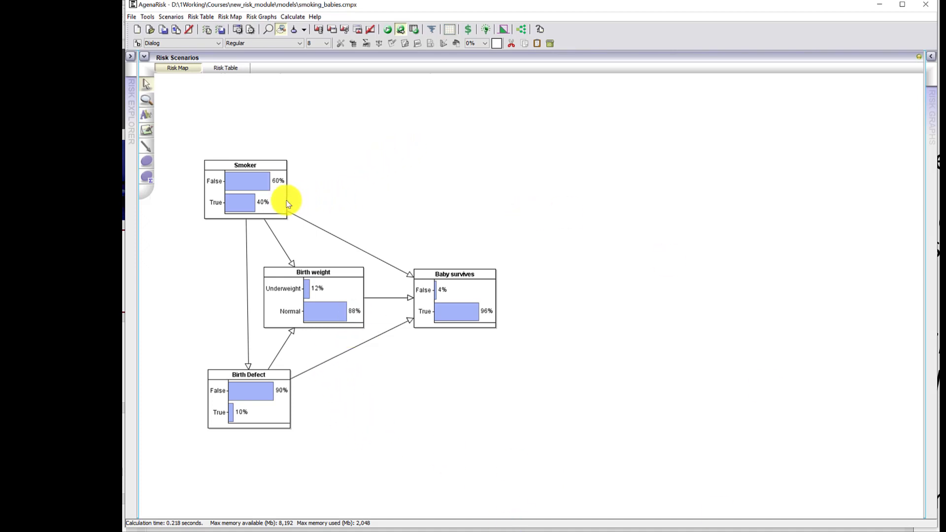
- Use the Smoker node's context menu to change its Scenario 1 observation to False
right_click(245, 202)
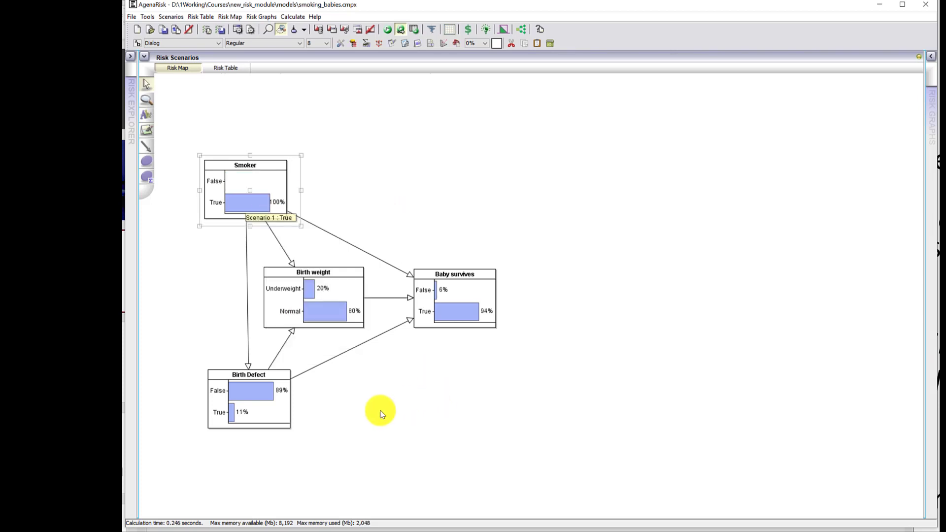
mouse_move(288, 446)
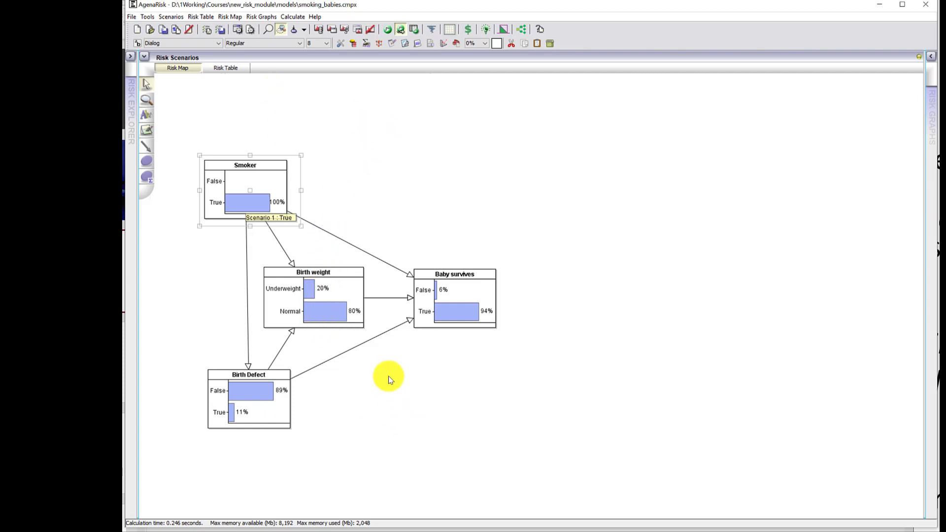
mouse_move(511, 363)
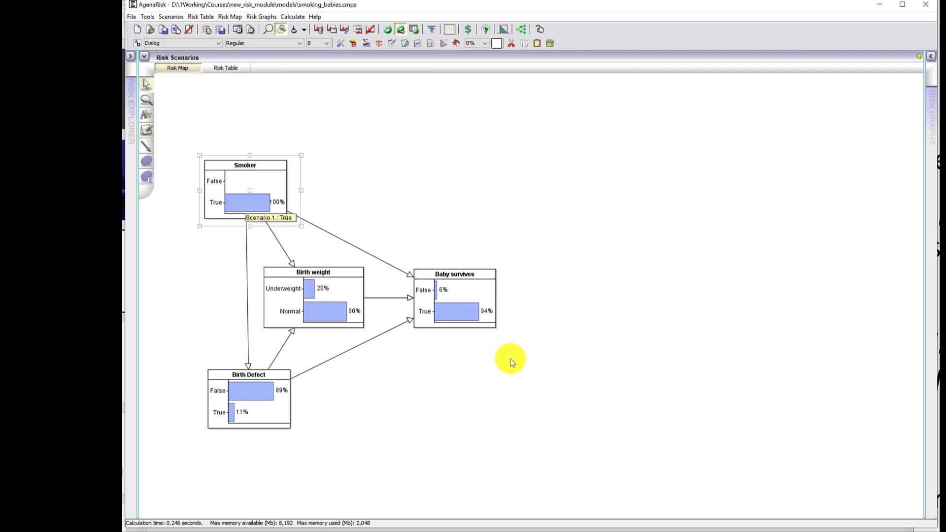
mouse_move(524, 340)
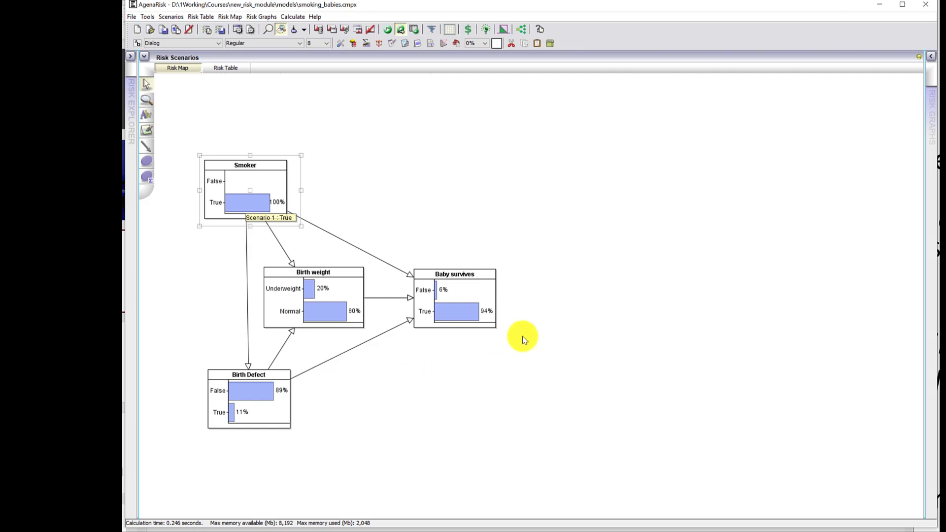
mouse_move(247, 397)
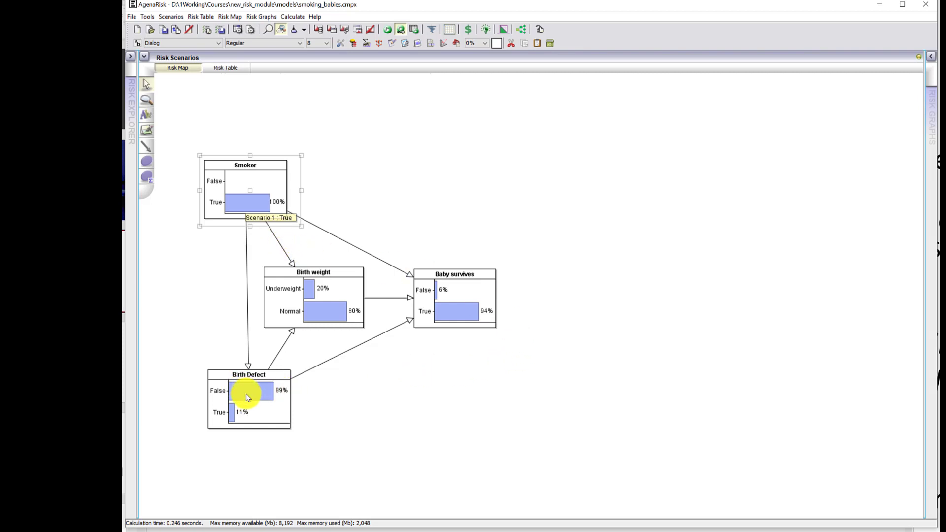
mouse_move(240, 183)
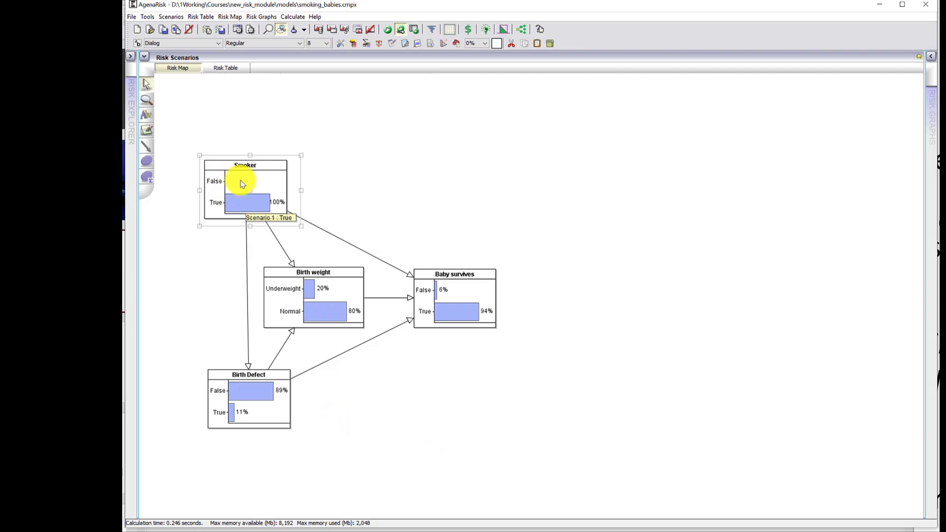
right_click(242, 184)
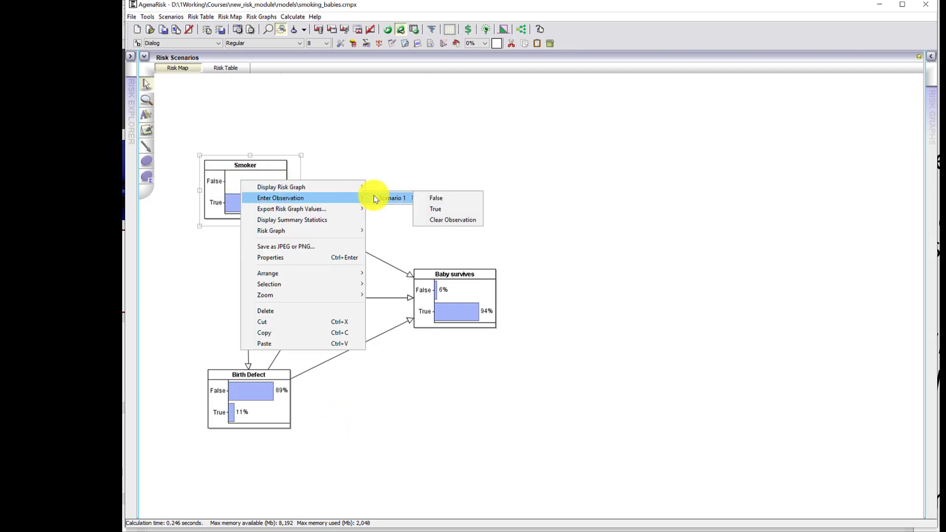
click(435, 198)
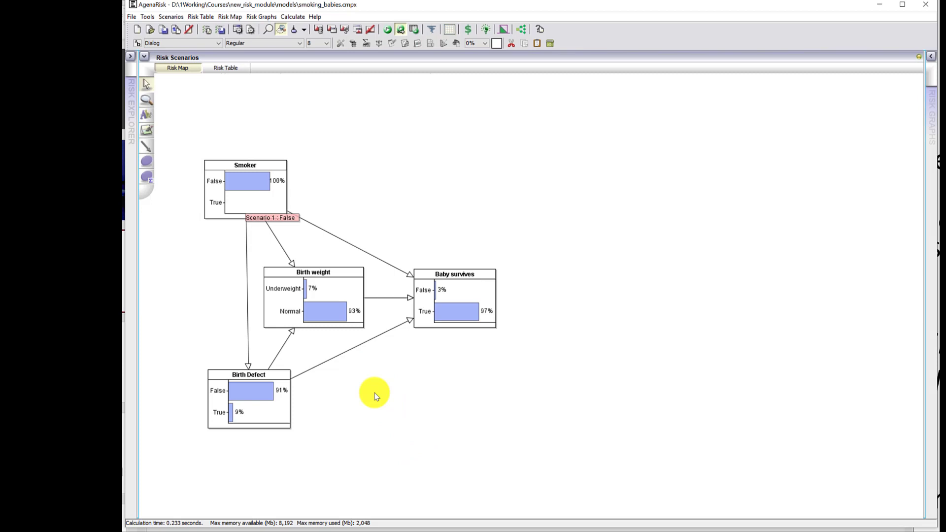
mouse_move(223, 452)
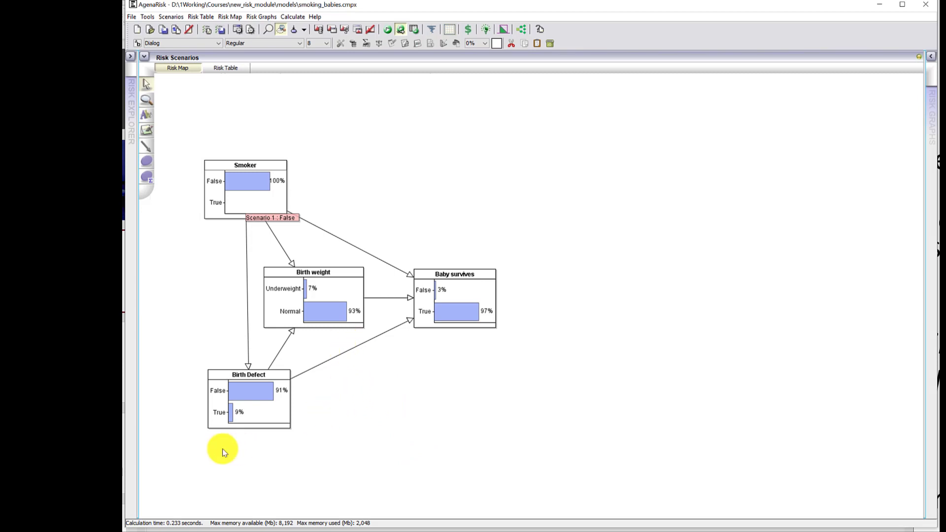
mouse_move(258, 475)
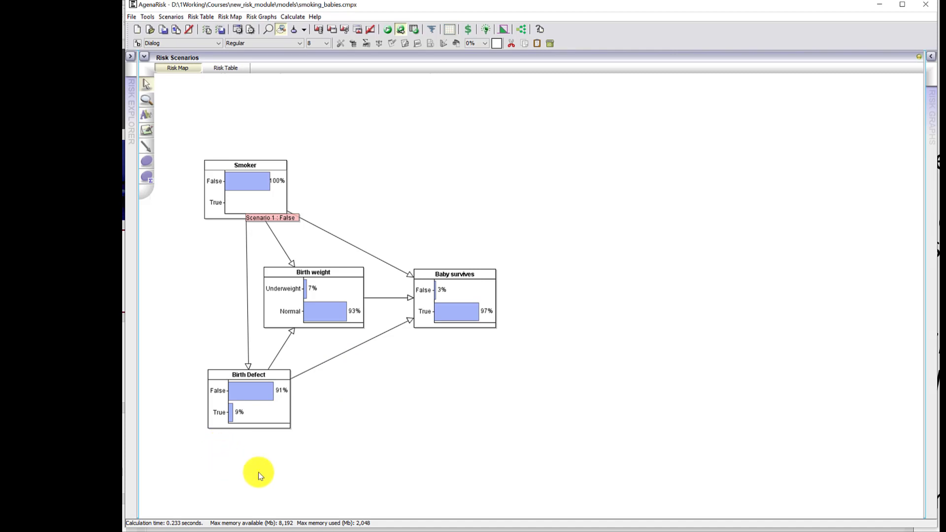
mouse_move(462, 370)
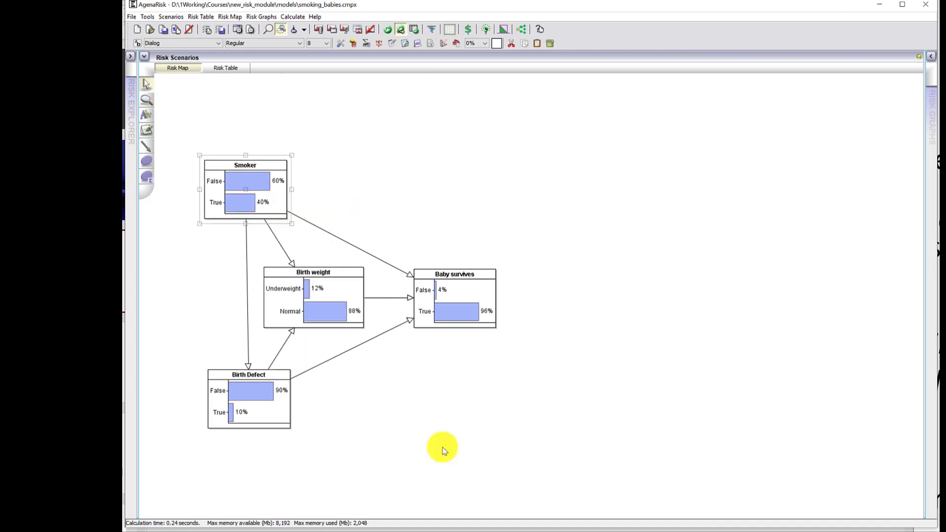
- Observe Birth weight as Underweight via its bar, raising Smoker True to 68% and Birth Defect to 19%
click(345, 396)
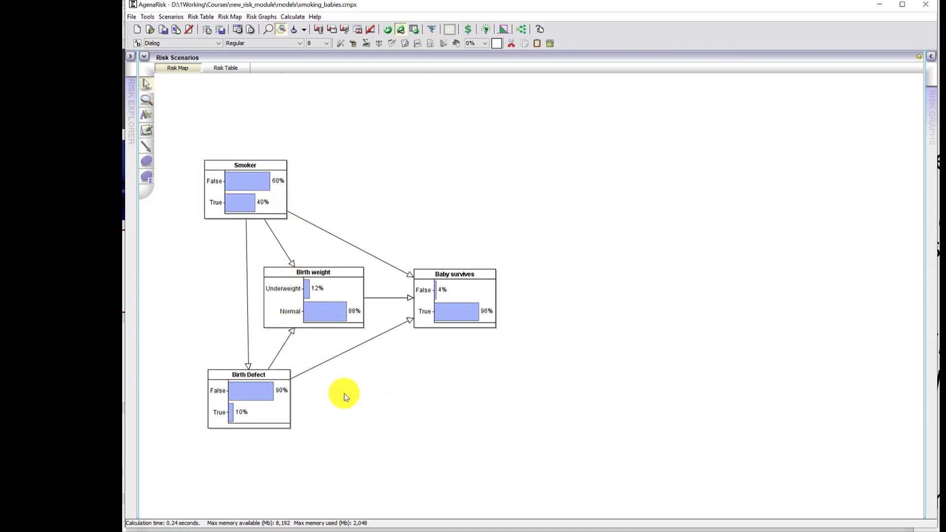
mouse_move(386, 468)
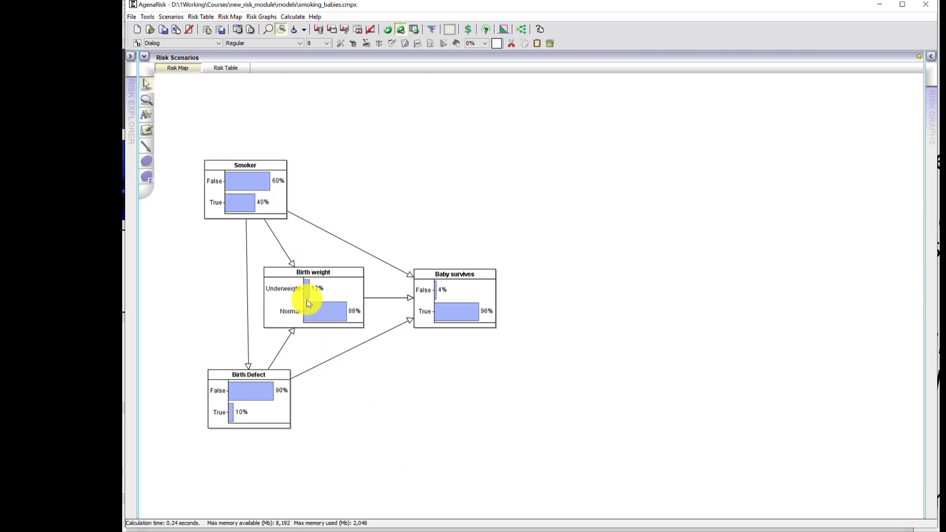
mouse_move(326, 389)
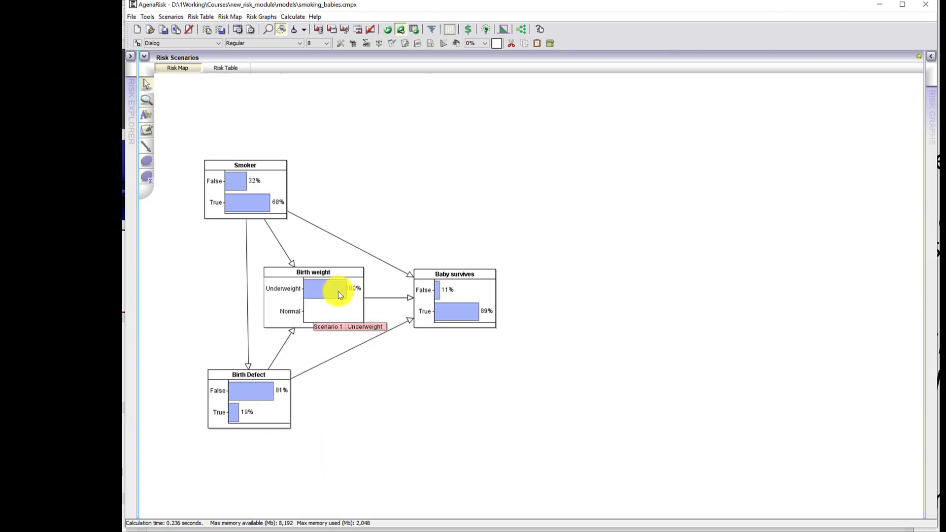
mouse_move(362, 382)
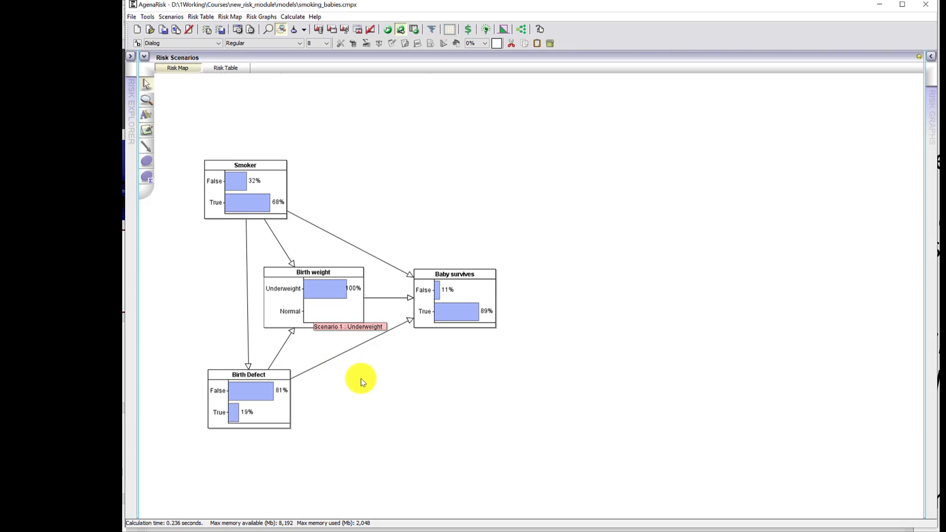
mouse_move(356, 185)
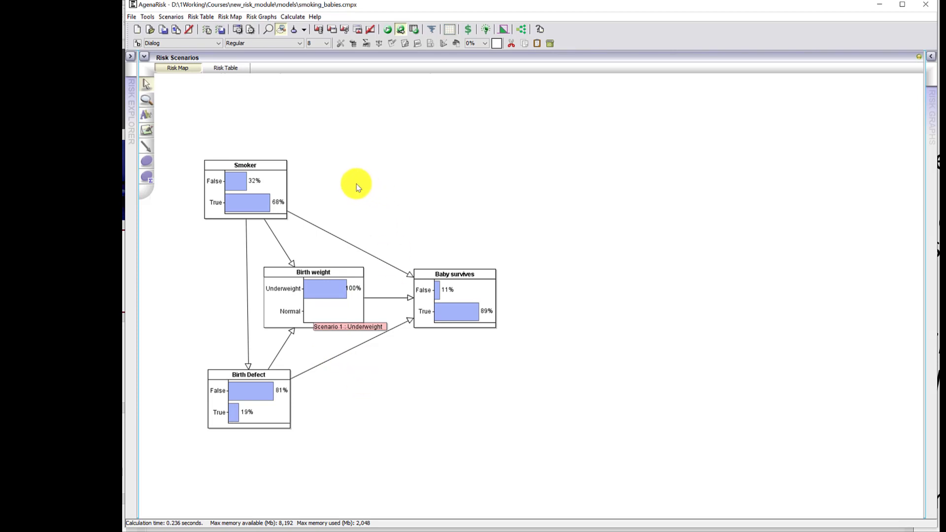
mouse_move(316, 218)
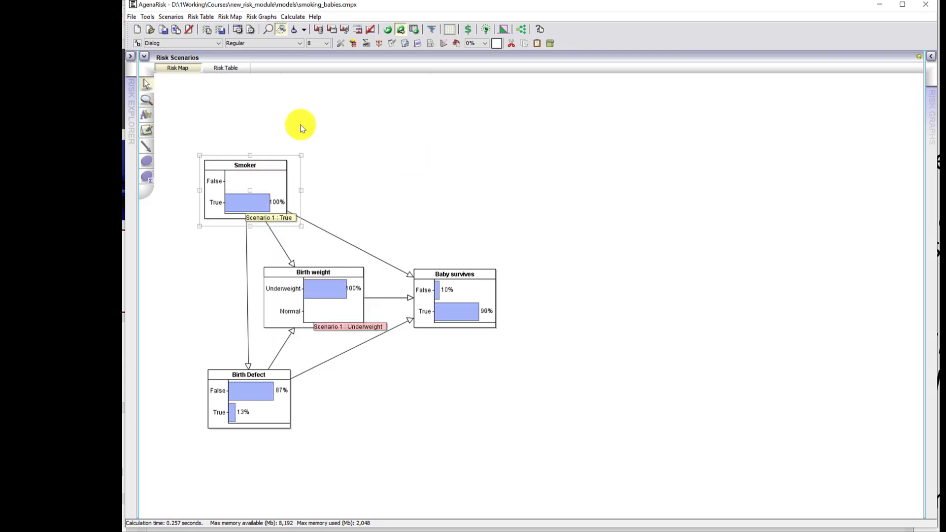
mouse_move(372, 420)
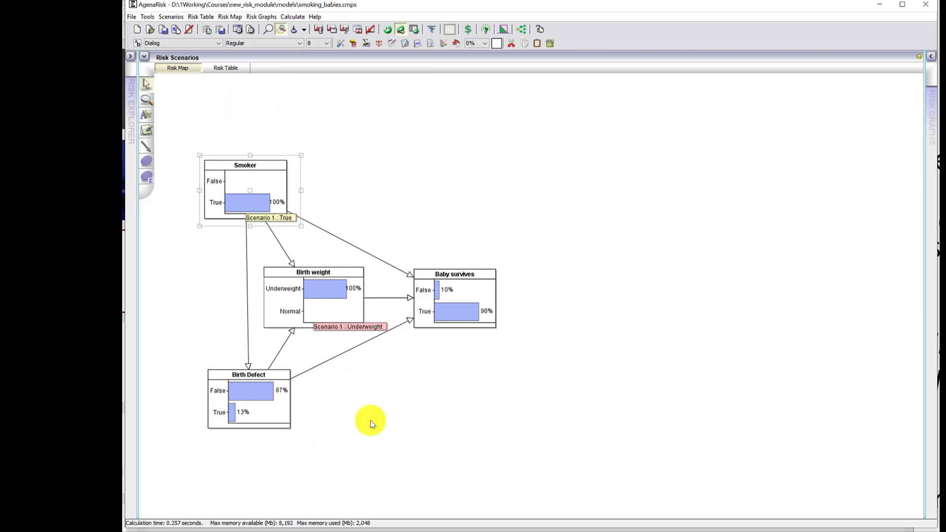
mouse_move(347, 313)
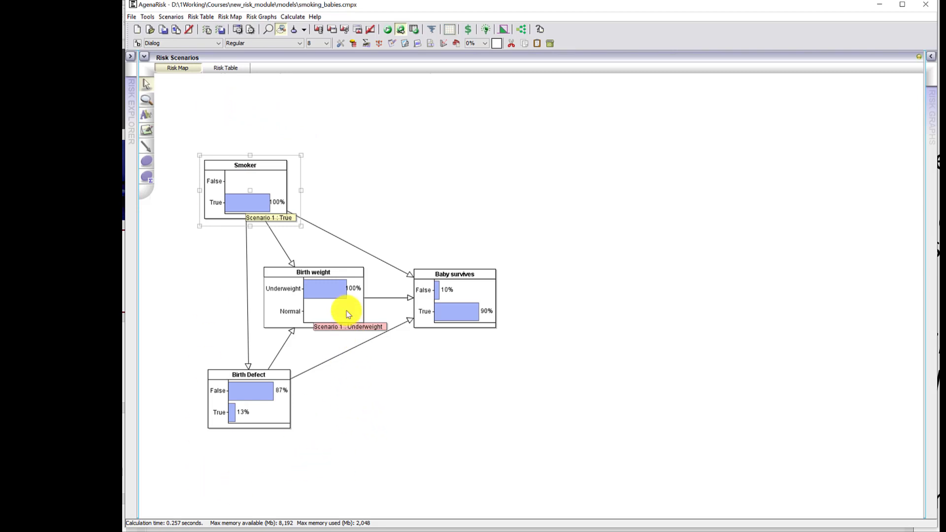
mouse_move(250, 175)
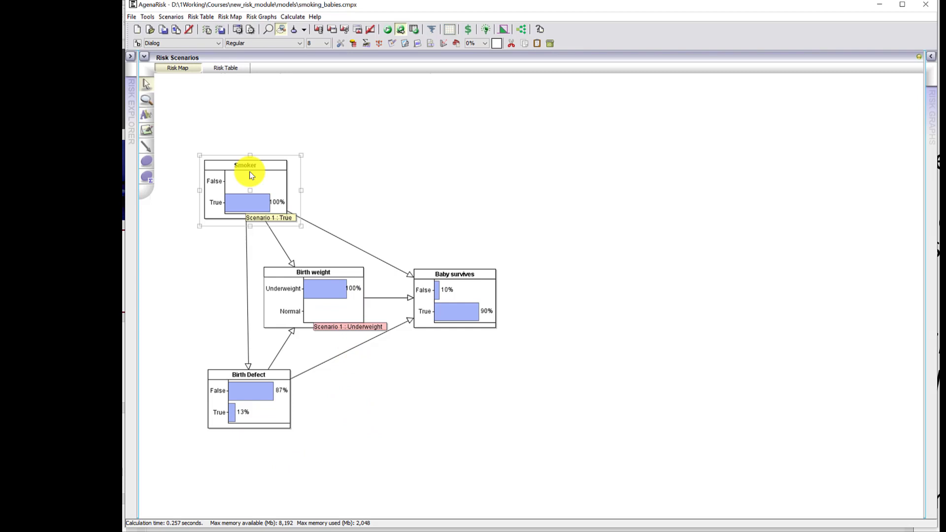
mouse_move(265, 445)
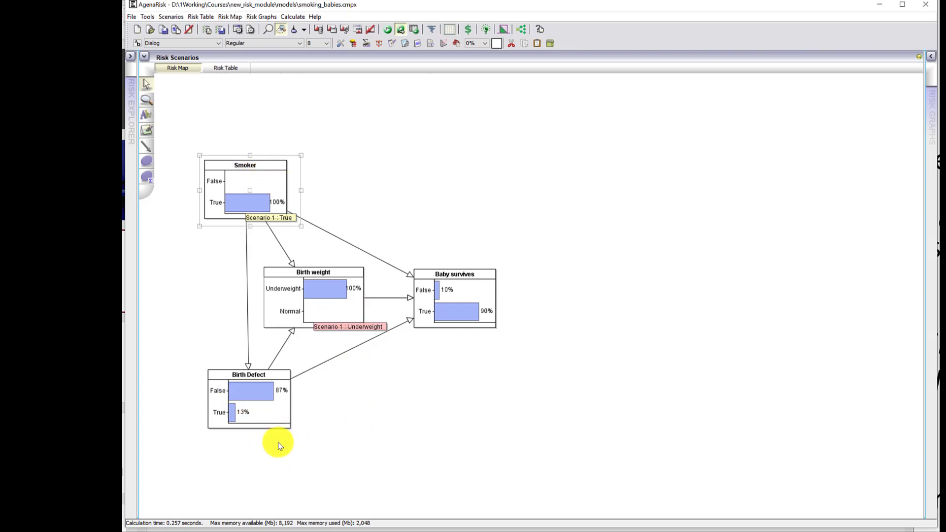
mouse_move(454, 346)
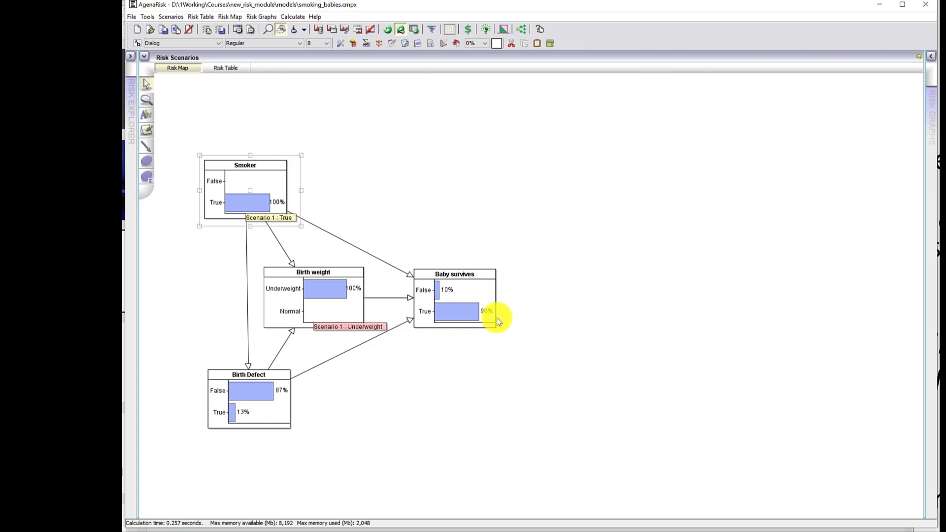
mouse_move(676, 469)
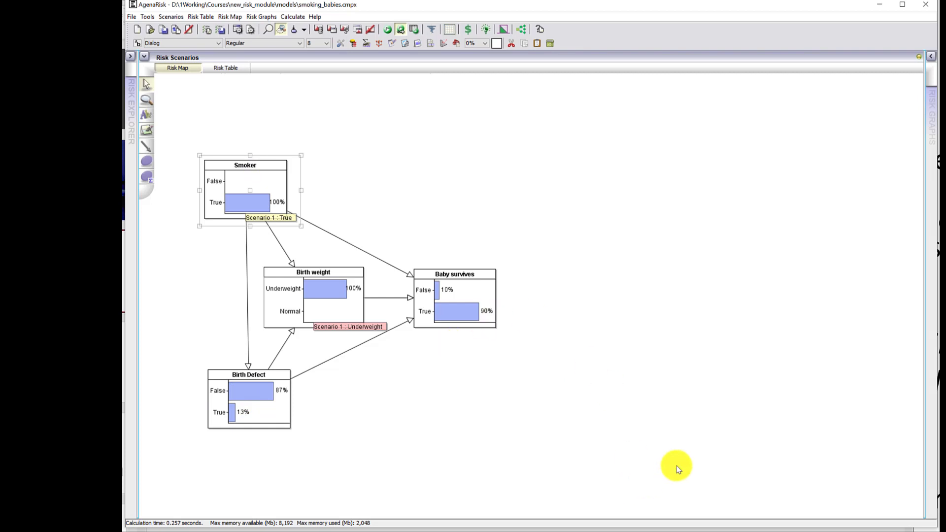
mouse_move(266, 179)
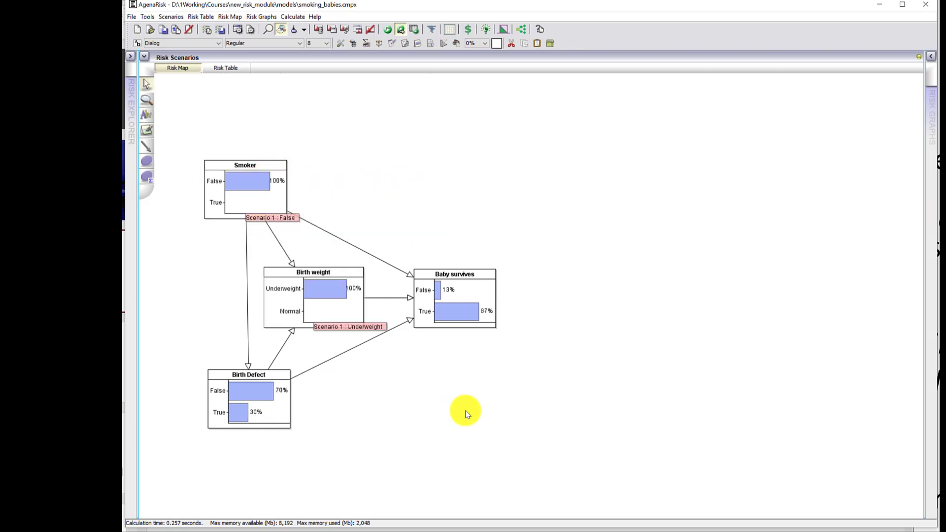
mouse_move(310, 320)
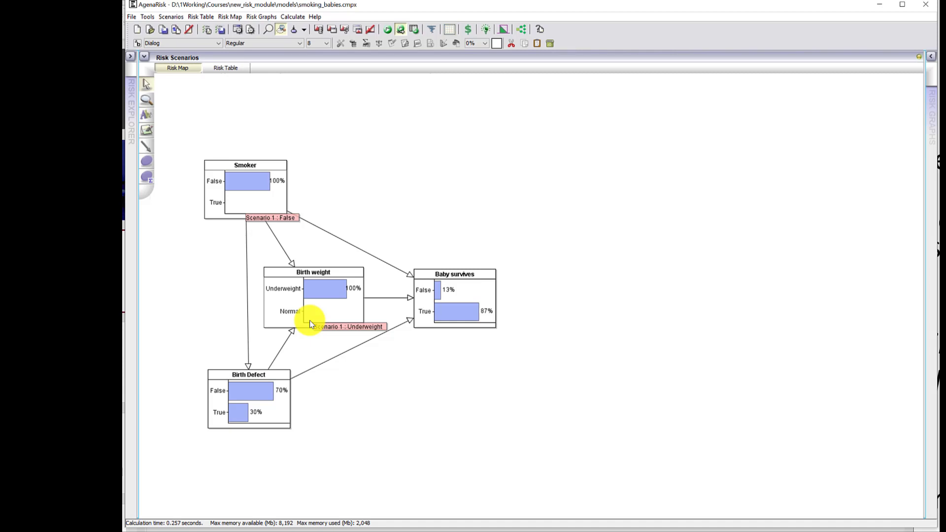
mouse_move(420, 379)
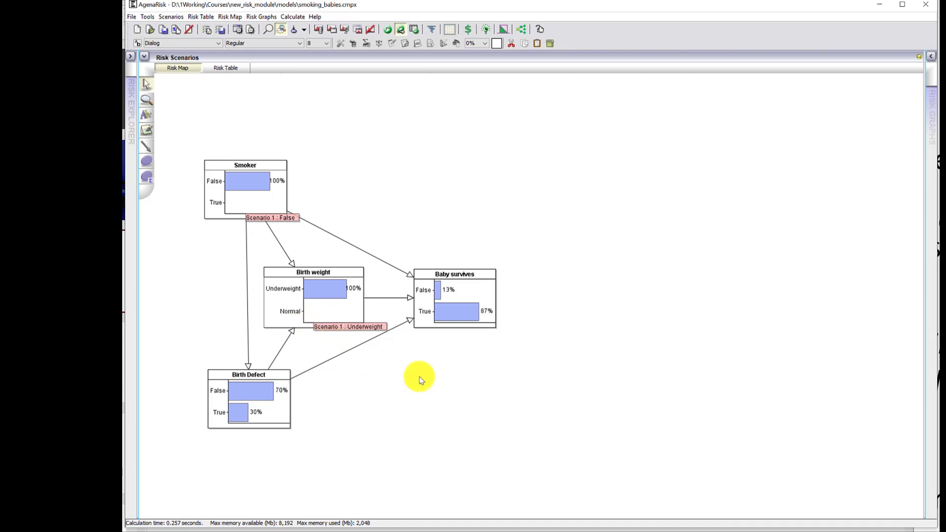
mouse_move(434, 201)
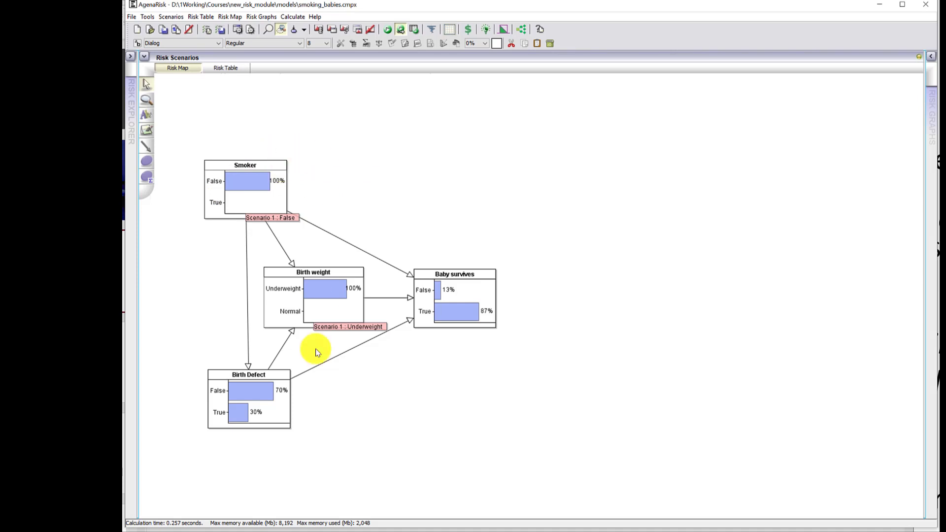
mouse_move(250, 475)
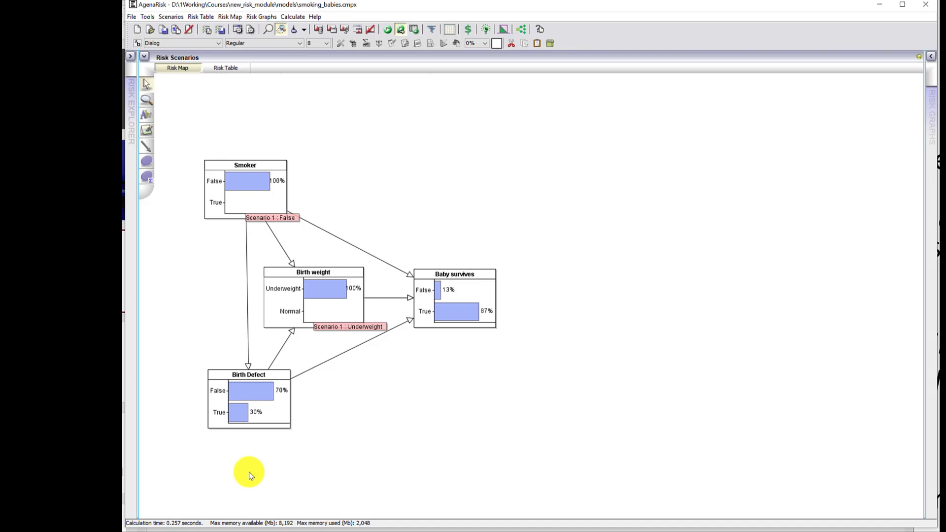
mouse_move(217, 412)
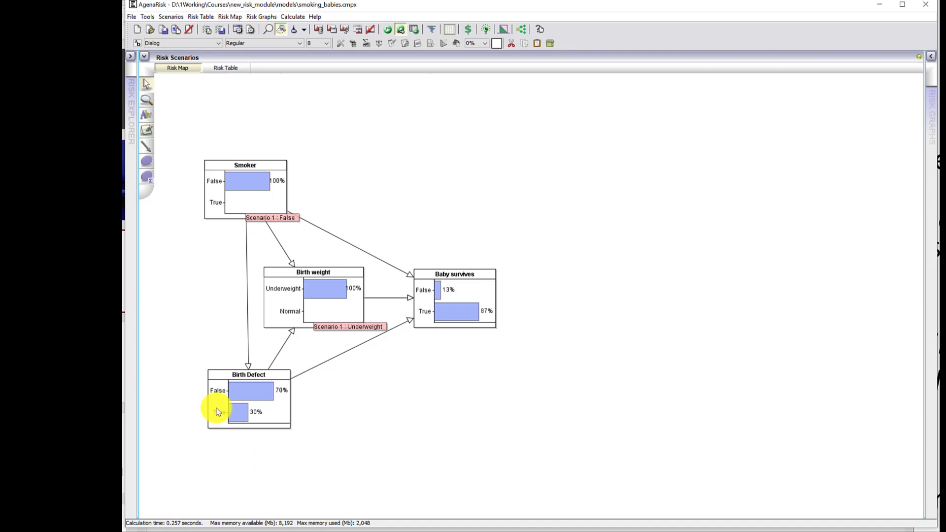